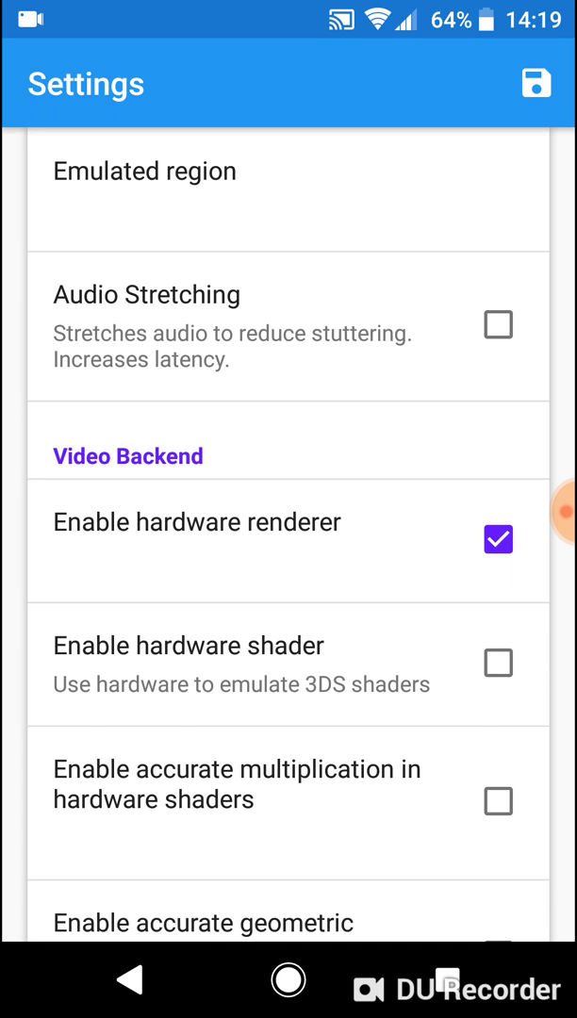
Choose the hardware renderer option in Settings and save, returning to the game library
scroll(down, 3)
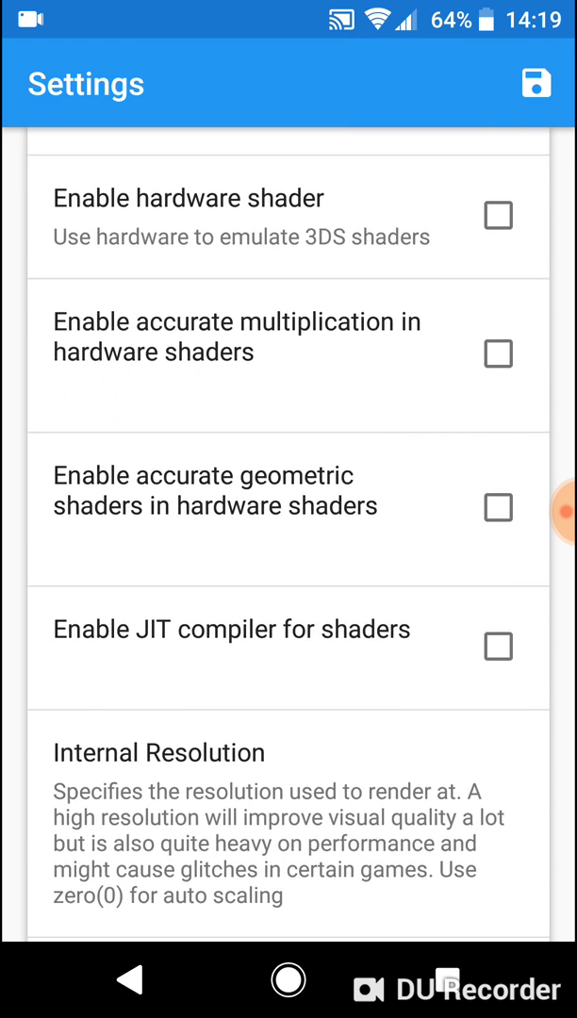
scroll(down, 3)
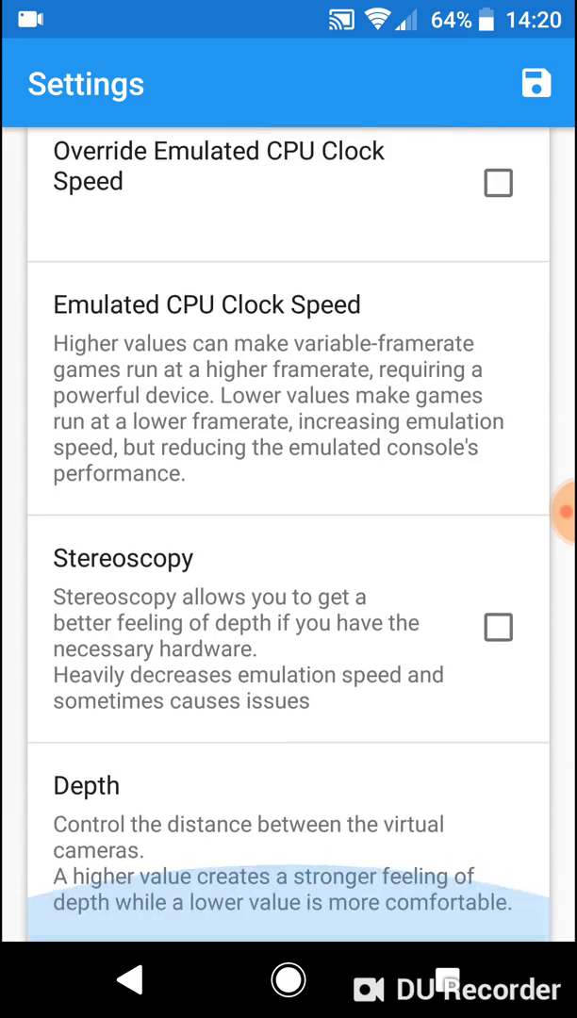
scroll(down, 3)
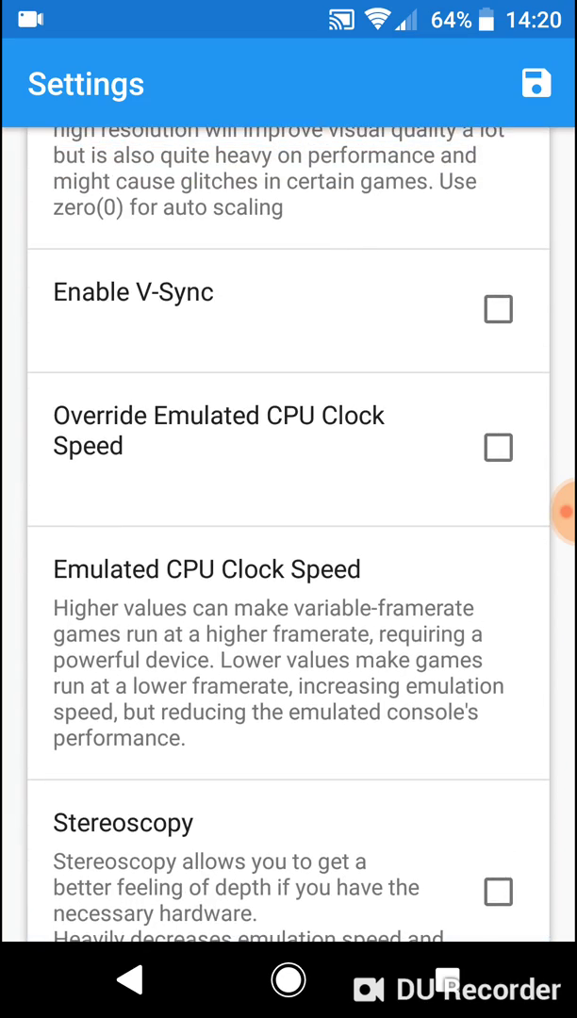
click(207, 569)
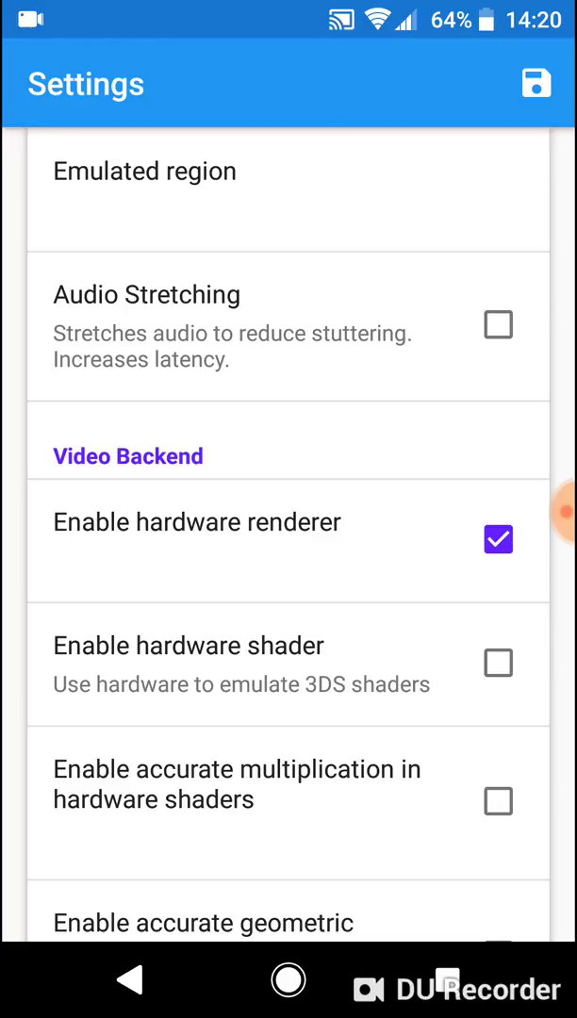
click(535, 83)
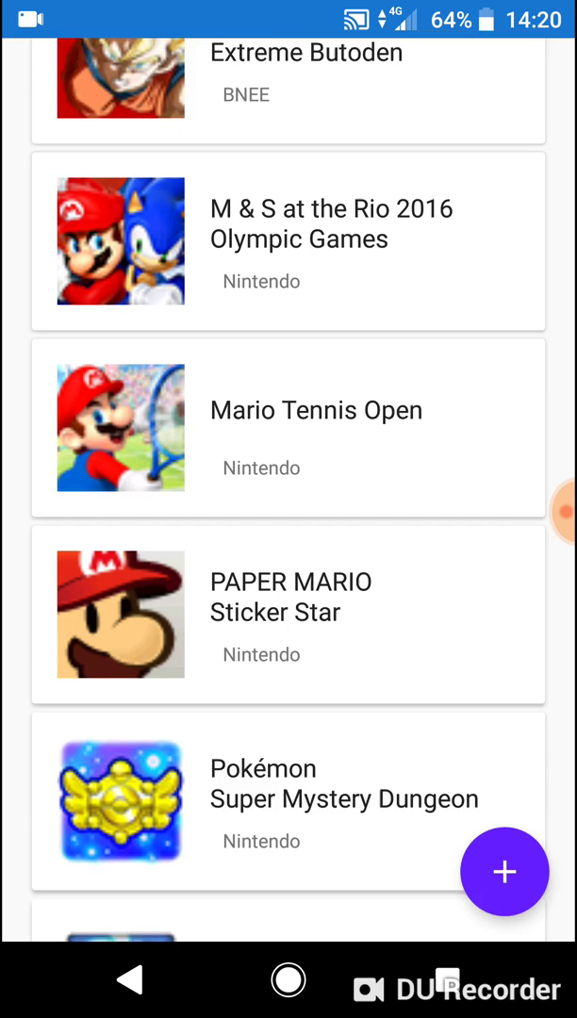
Browse down the game library through the Pokémon, Mario and Zelda titles
scroll(down, 3)
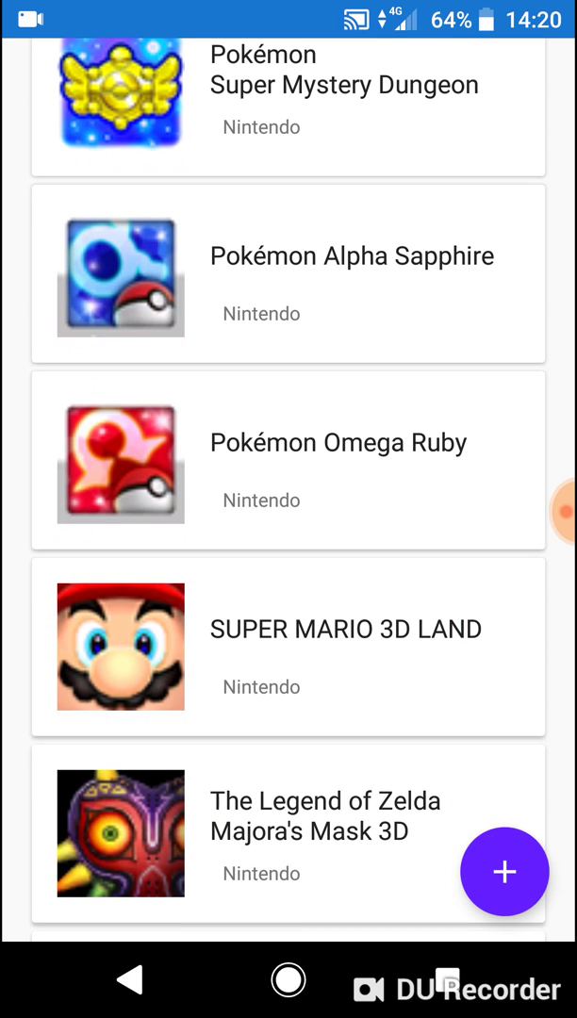
scroll(down, 3)
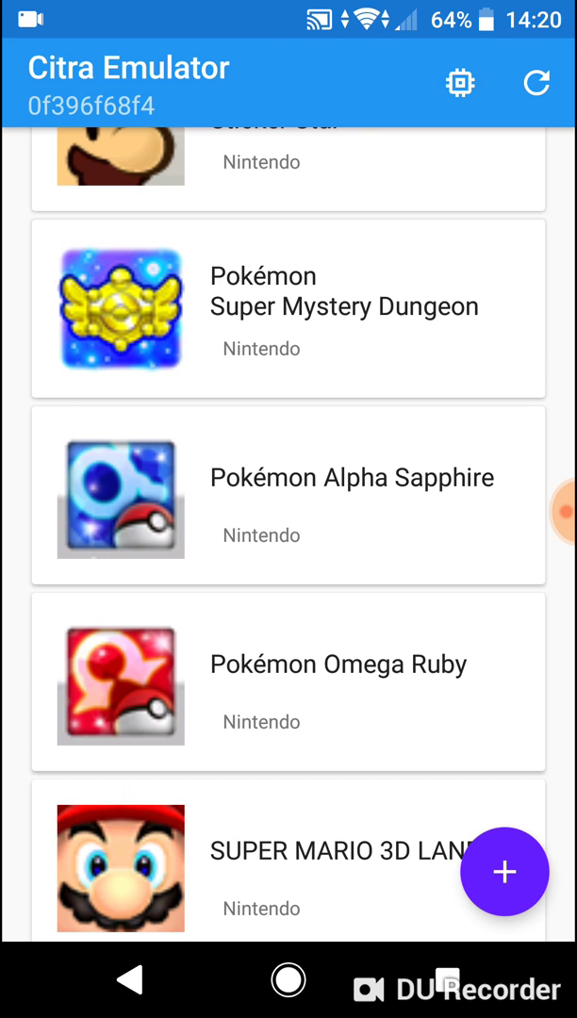
scroll(down, 3)
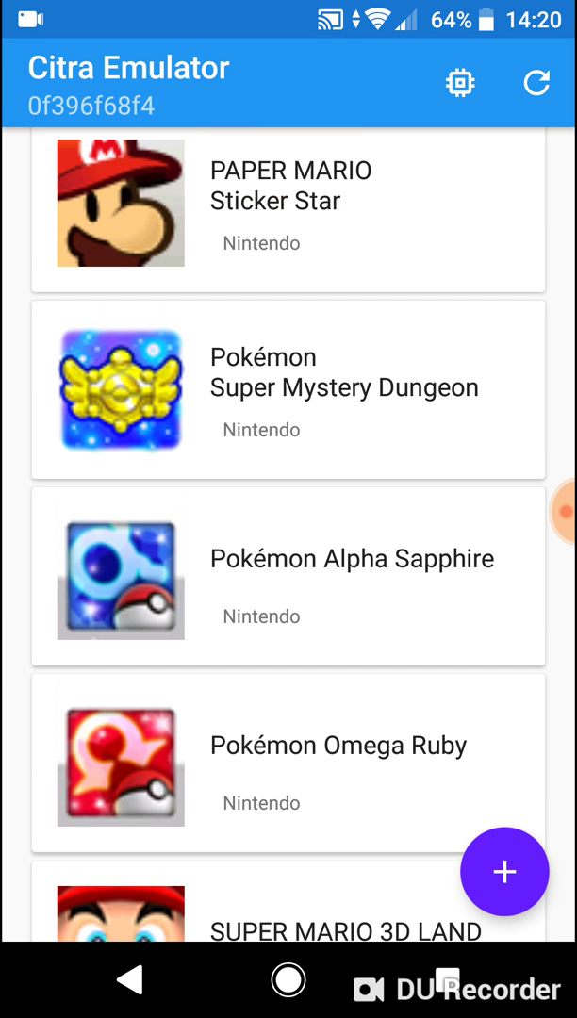
scroll(down, 3)
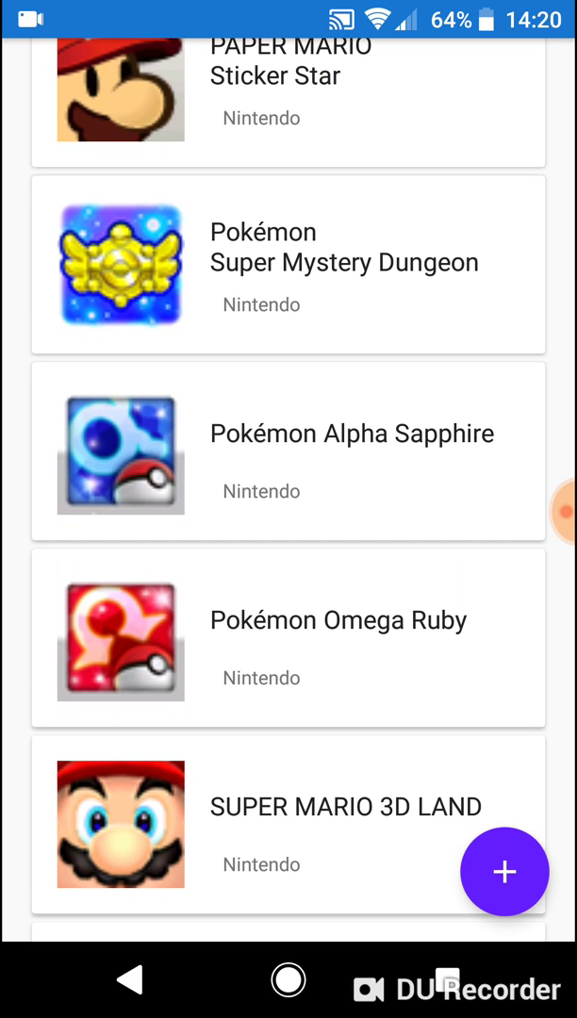
scroll(down, 3)
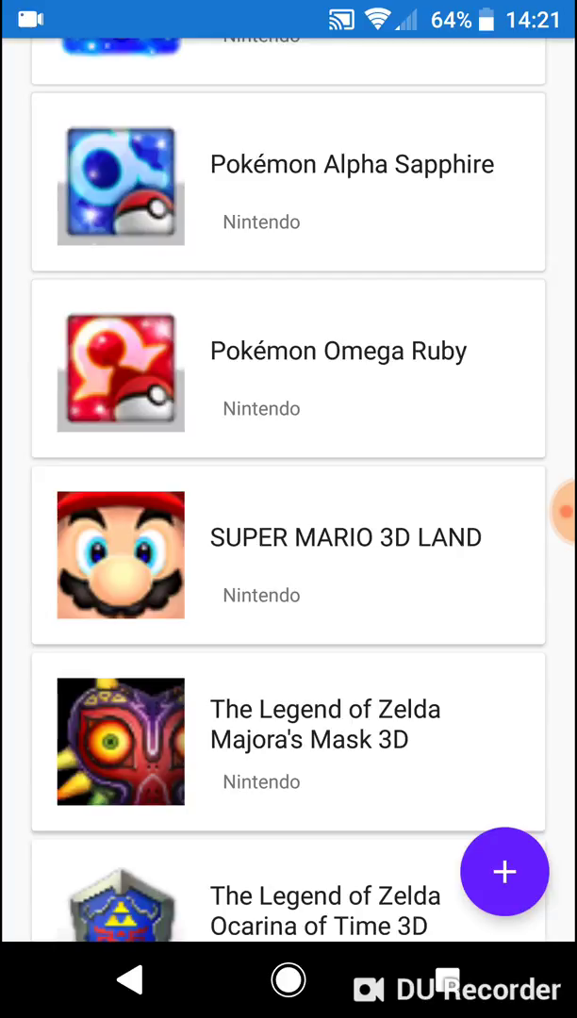
scroll(down, 3)
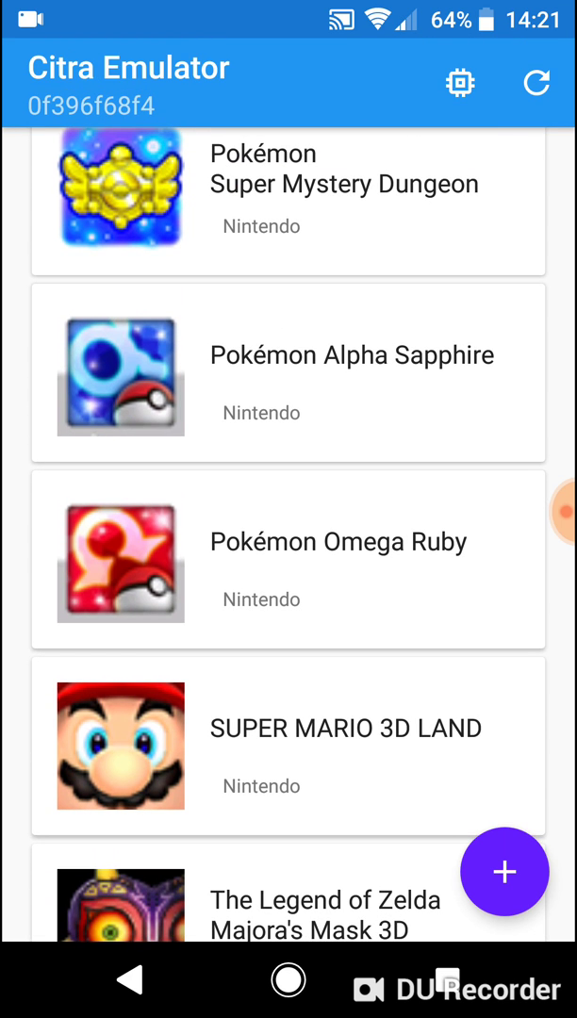
scroll(down, 3)
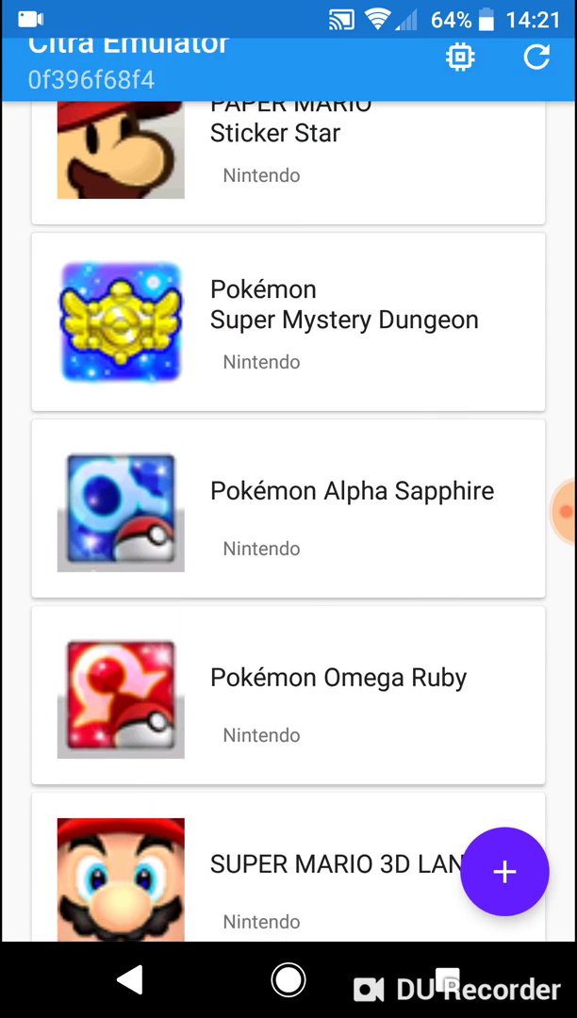
scroll(down, 3)
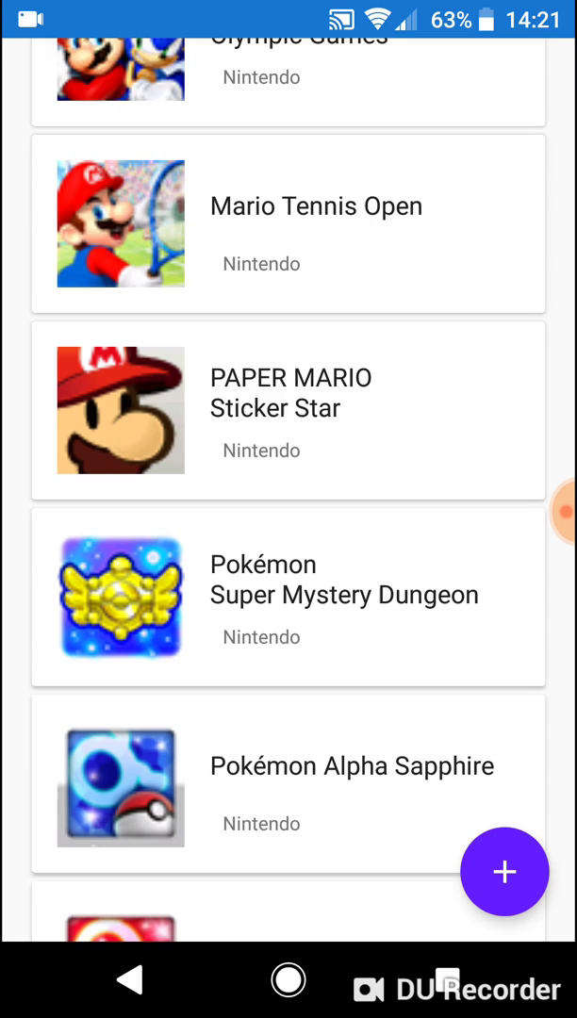
Scroll the library to reach and start Super Mario 3D Land
scroll(down, 3)
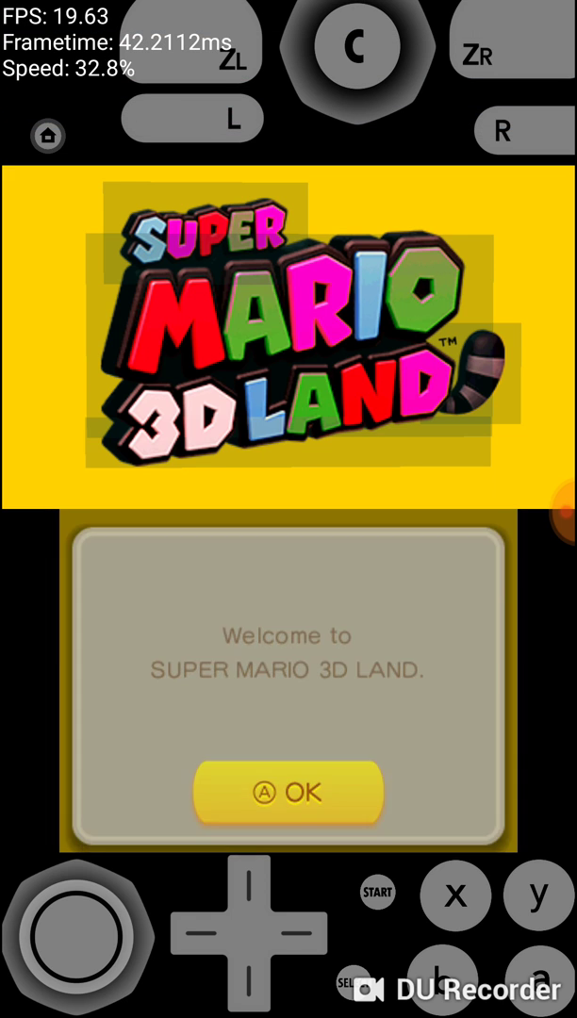
Acknowledge the welcome message and the StreetPass introduction and gifts explanation
click(288, 792)
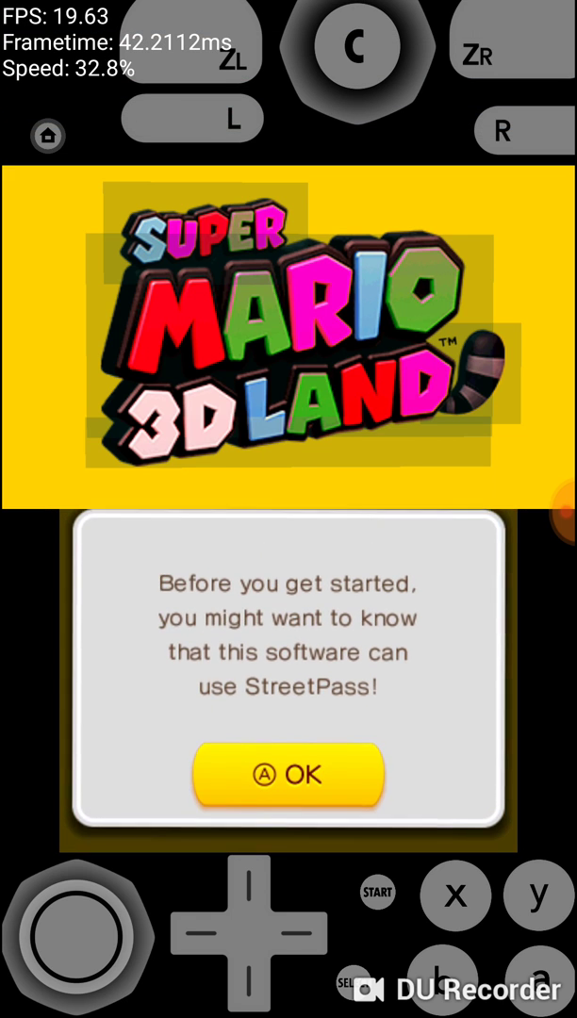
click(289, 773)
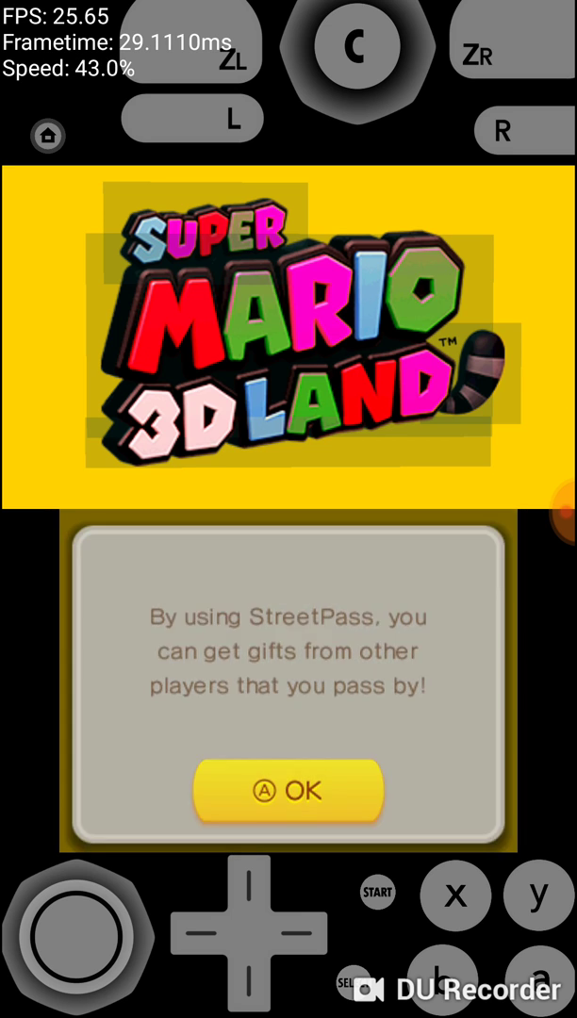
click(288, 791)
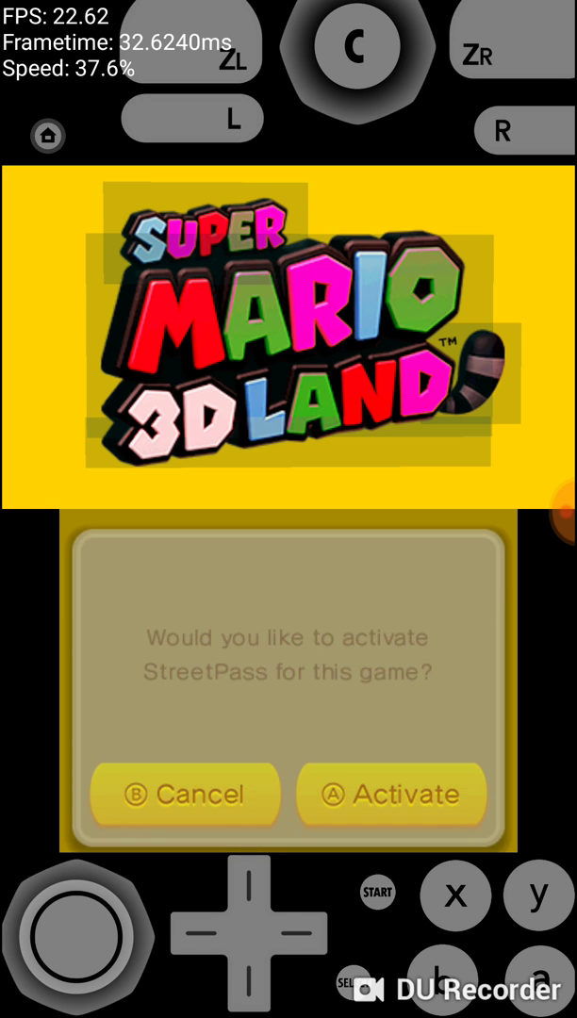
Decline activating StreetPass and acknowledge the not-activated notices
click(185, 791)
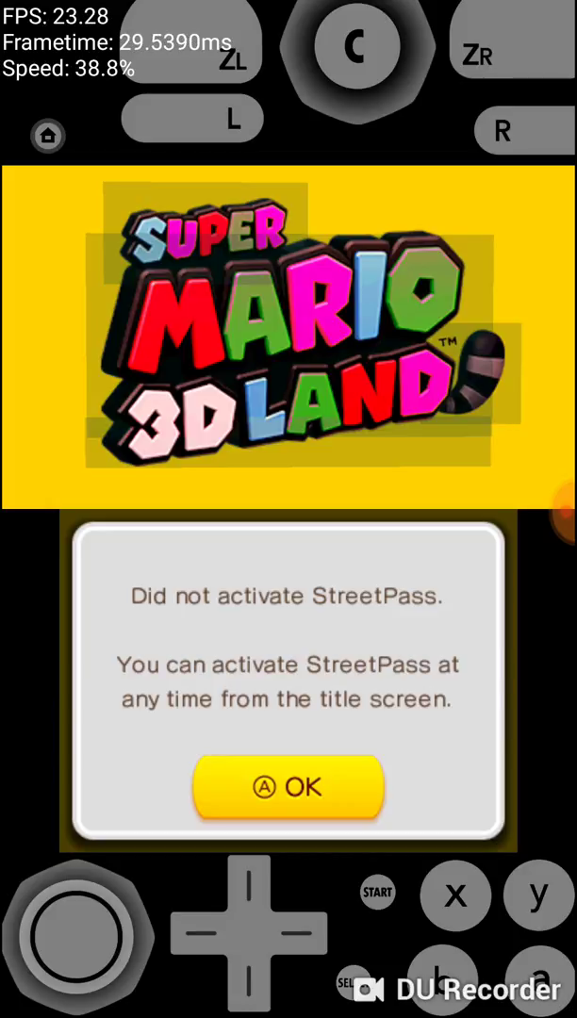
click(286, 788)
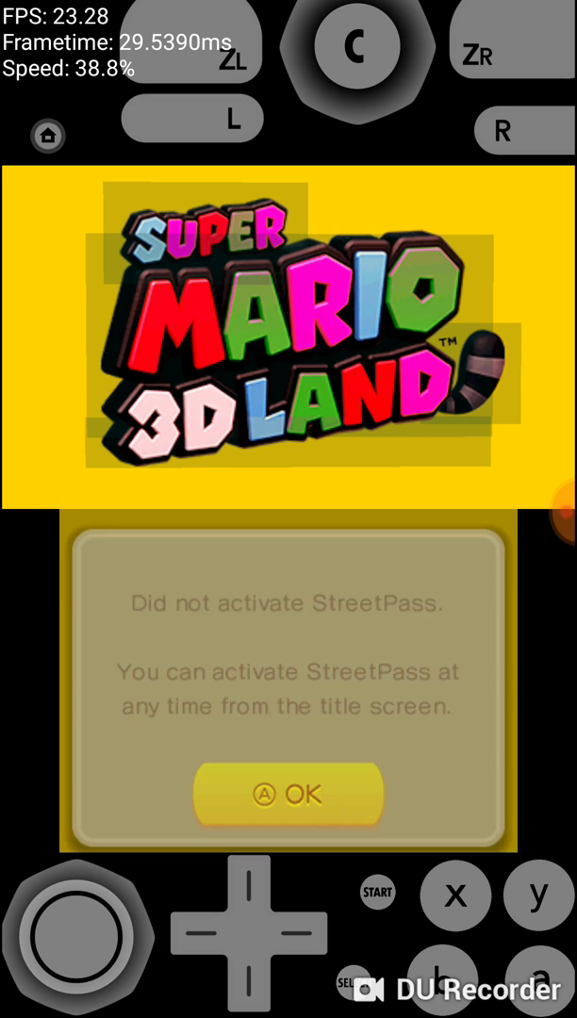
click(289, 793)
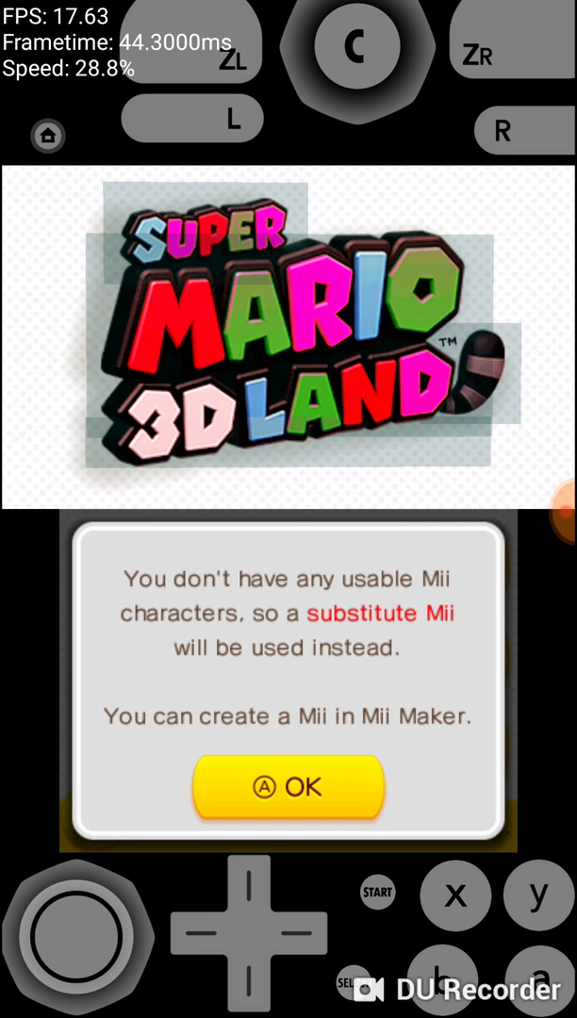
Acknowledge the substitute Mii notice before exiting back to the game library
click(287, 788)
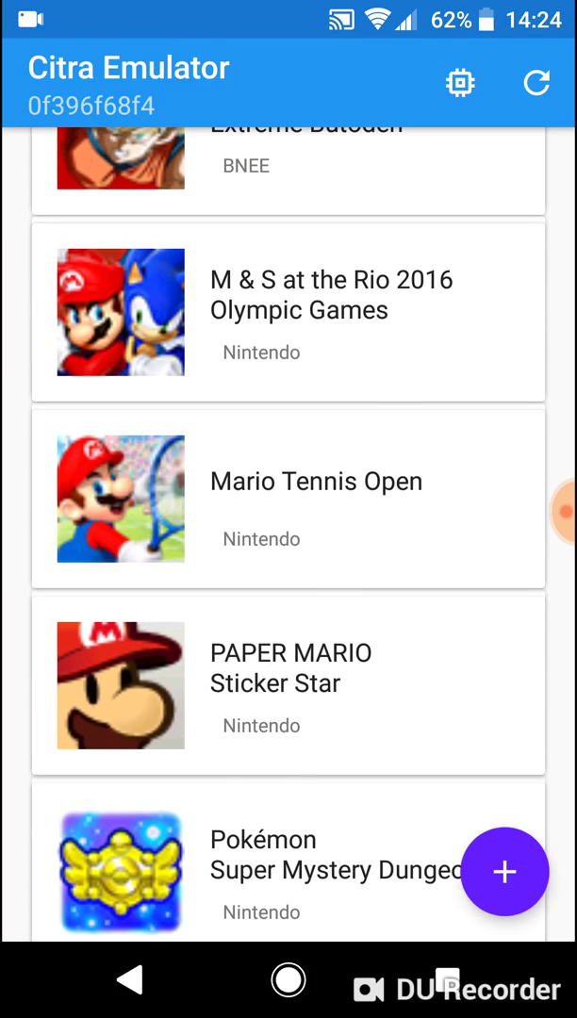
scroll(down, 3)
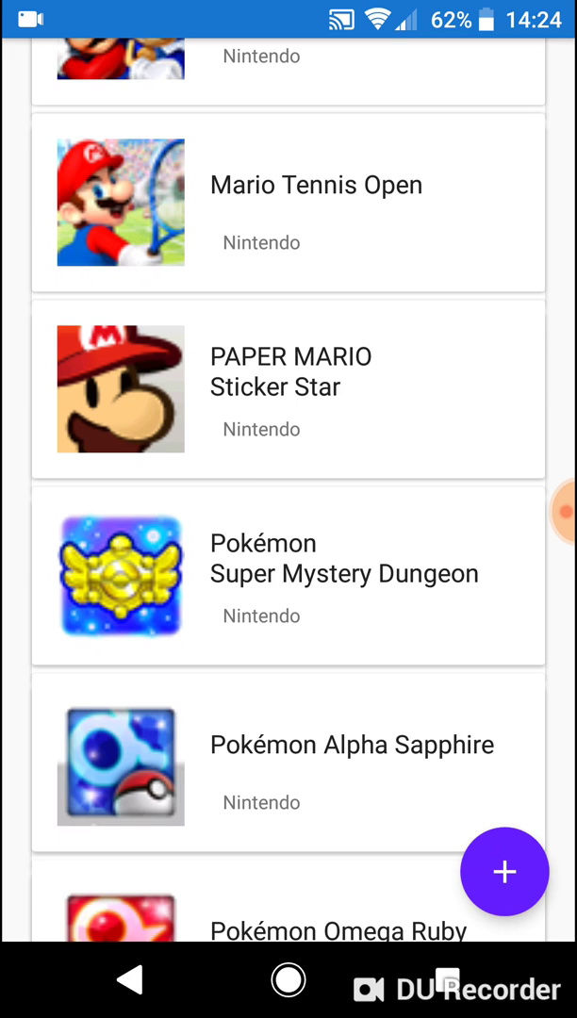
scroll(down, 3)
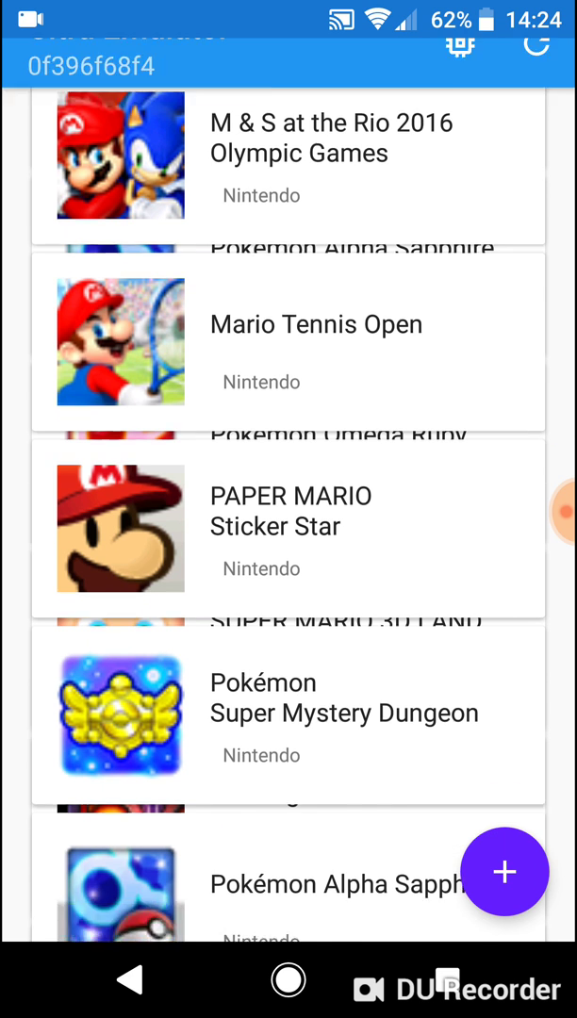
scroll(down, 3)
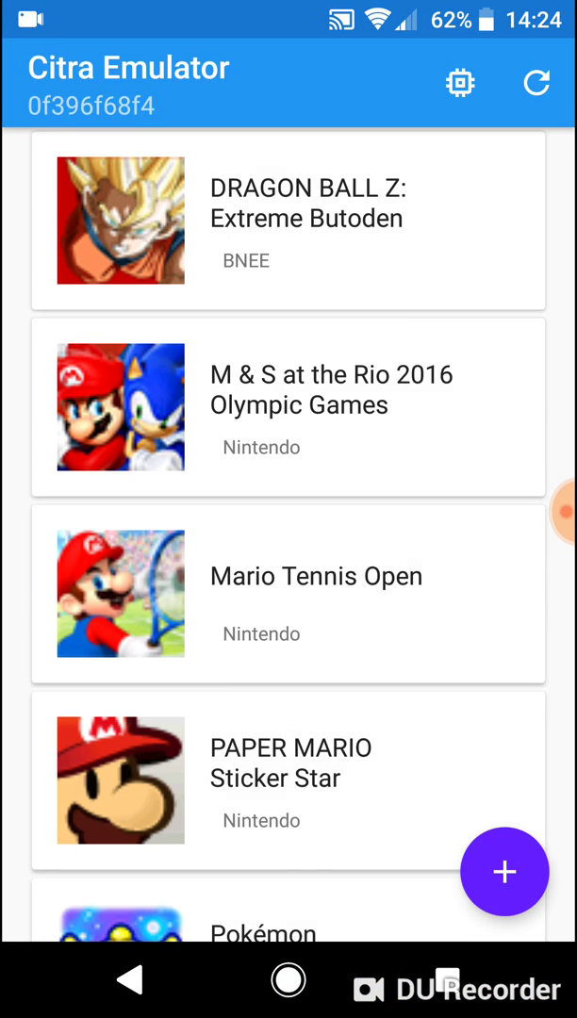
scroll(down, 3)
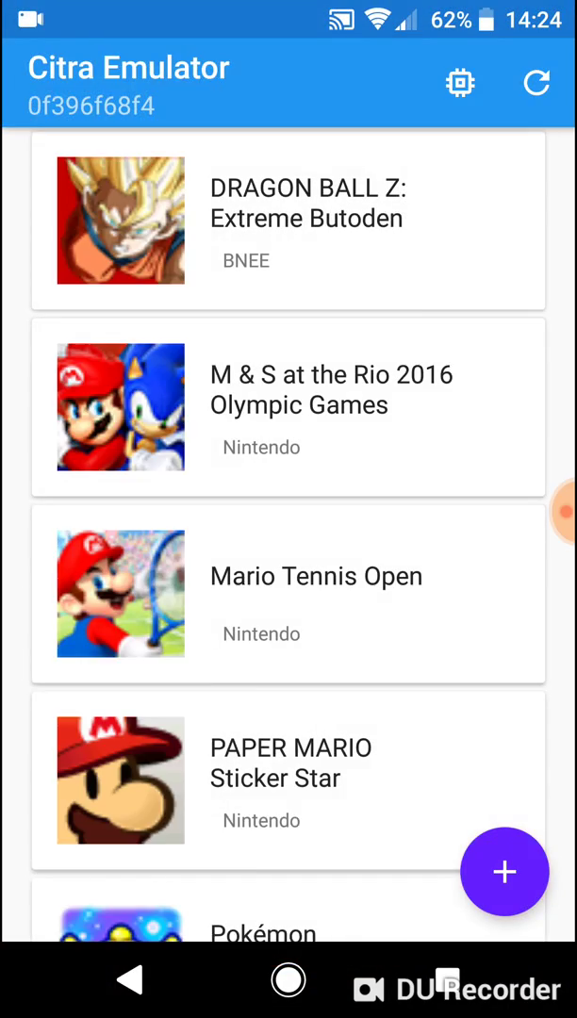
scroll(down, 3)
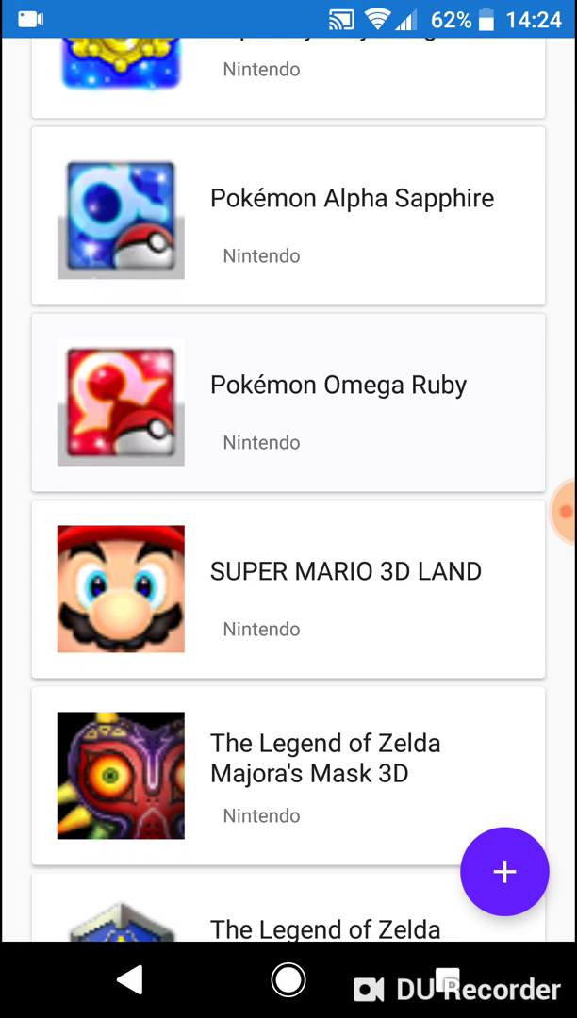